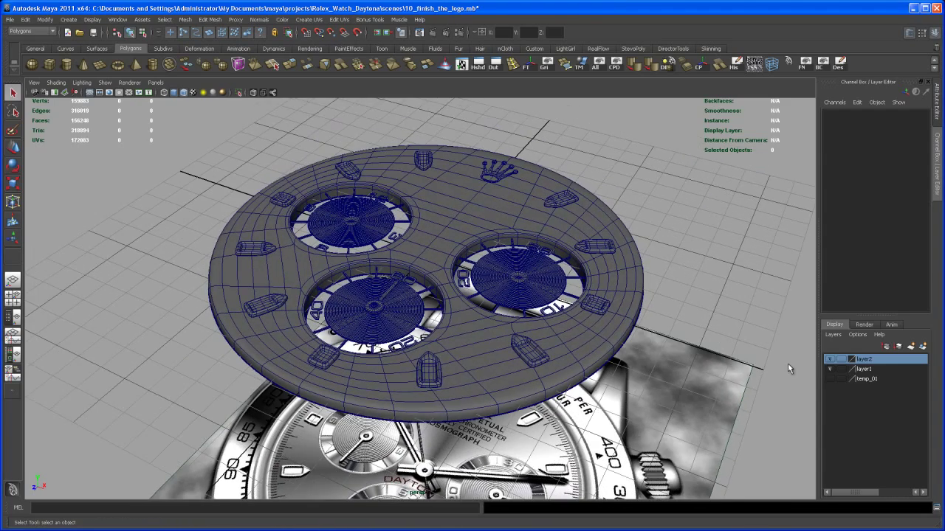
# - Hide layer2 and add the crown logo to it, leaving only the watch reference visible
pyautogui.click(831, 359)
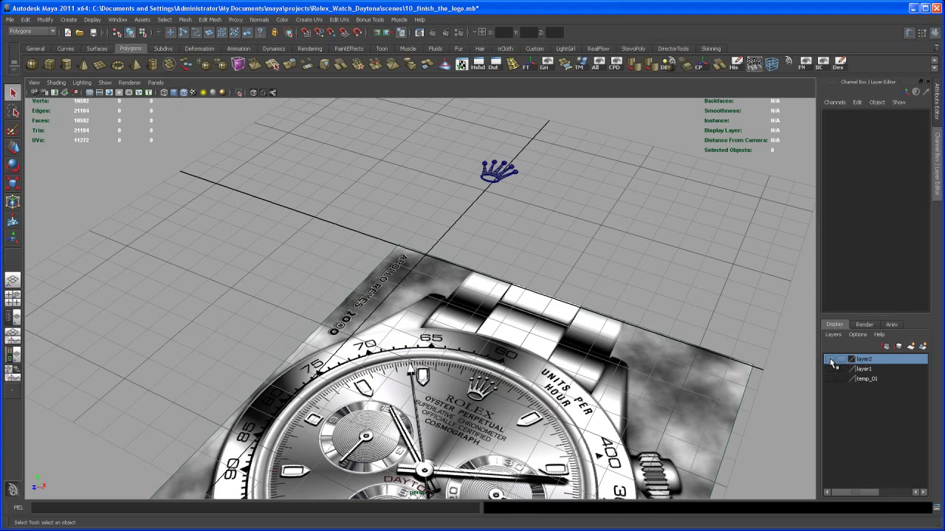
pyautogui.click(499, 172)
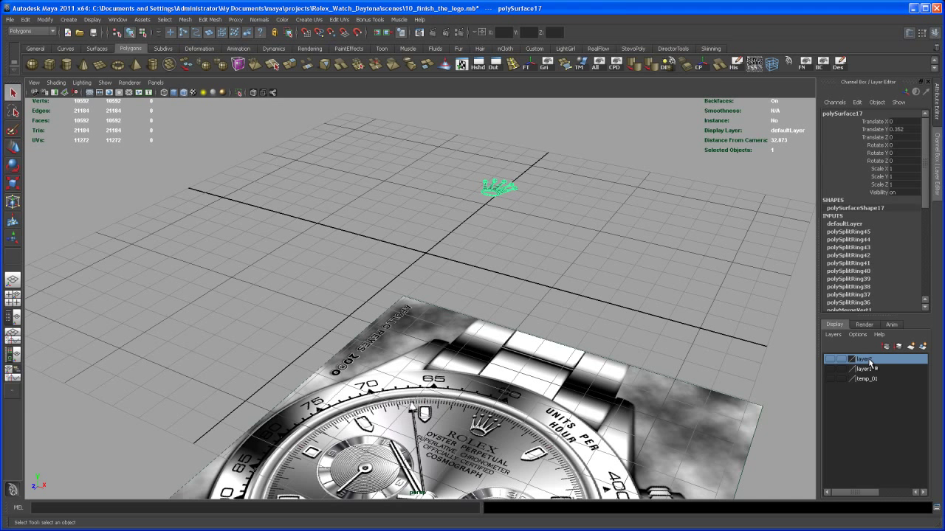
pyautogui.rightClick(875, 360)
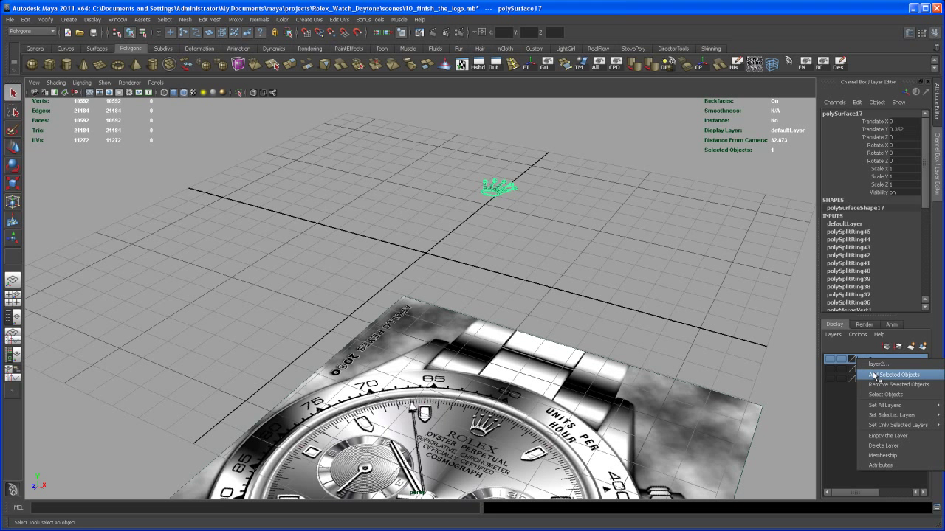
pyautogui.click(898, 374)
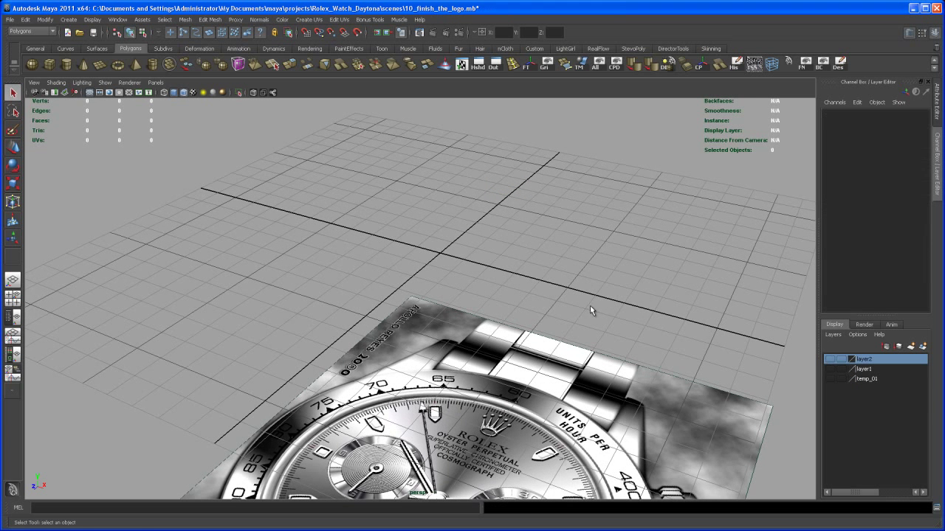
pyautogui.moveTo(66, 65)
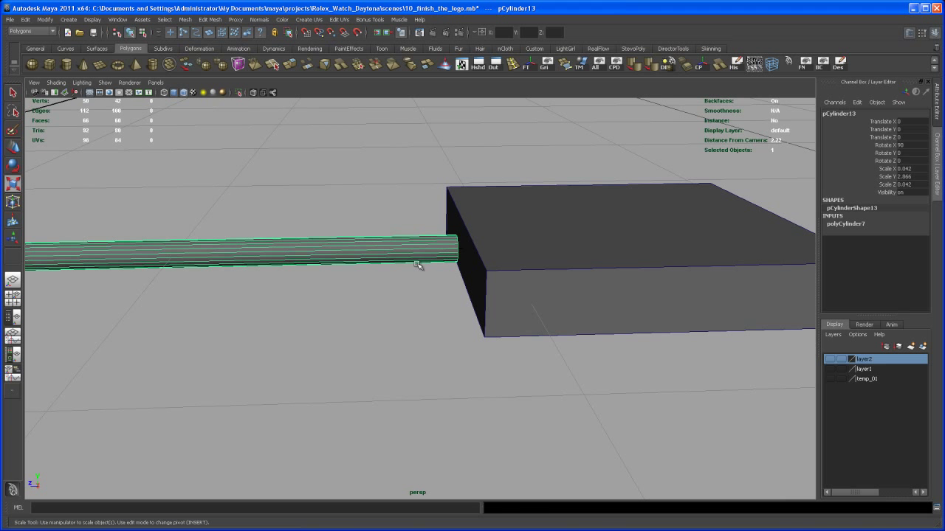
pyautogui.moveTo(849, 319)
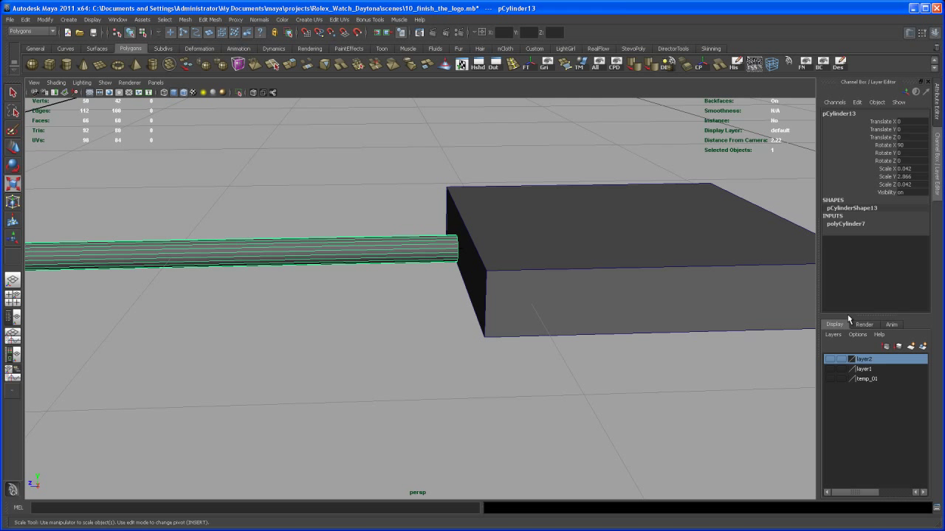
# - Set polyCylinder7 Subdivisions Axis to 8 and rotate the shaft 22.5 on Z
pyautogui.click(845, 224)
pyautogui.write('8')
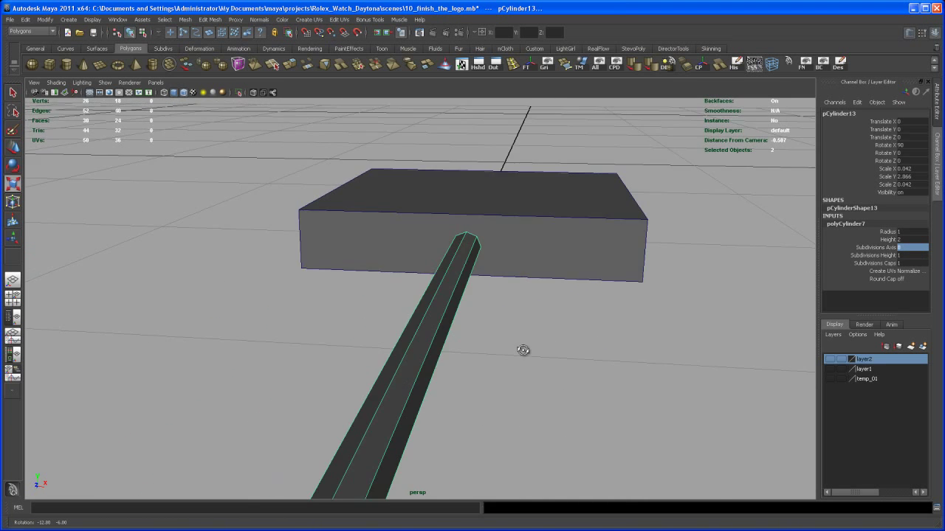
pyautogui.moveTo(523, 350); pyautogui.dragTo(489, 360)
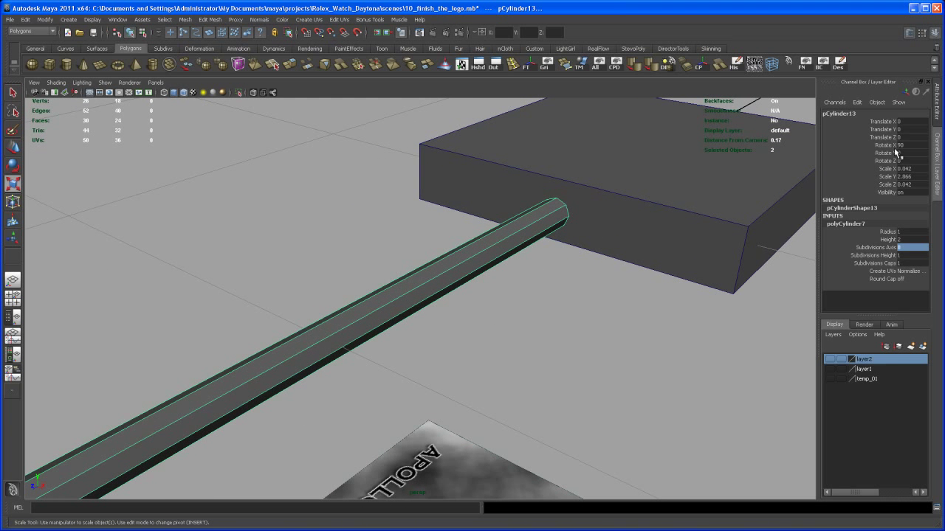
pyautogui.click(905, 160)
pyautogui.write('22.5')
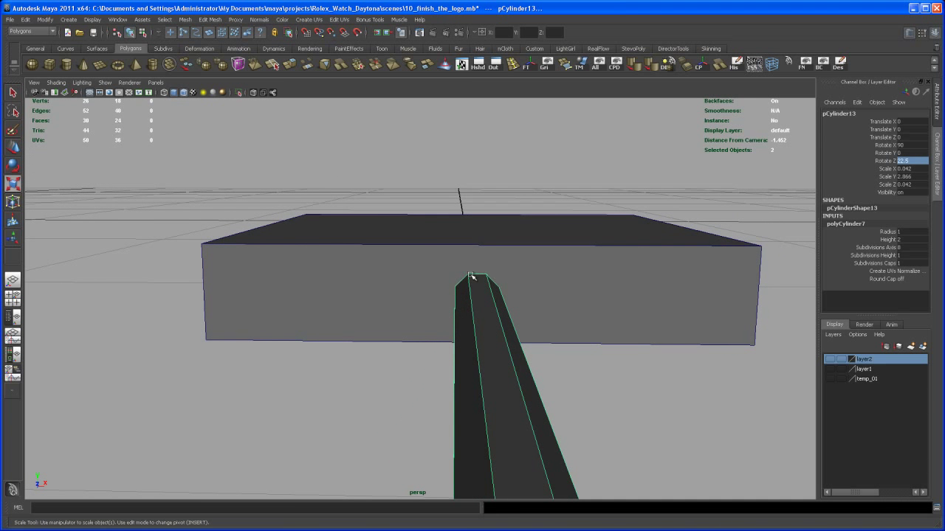
pyautogui.moveTo(473, 277); pyautogui.dragTo(423, 334)
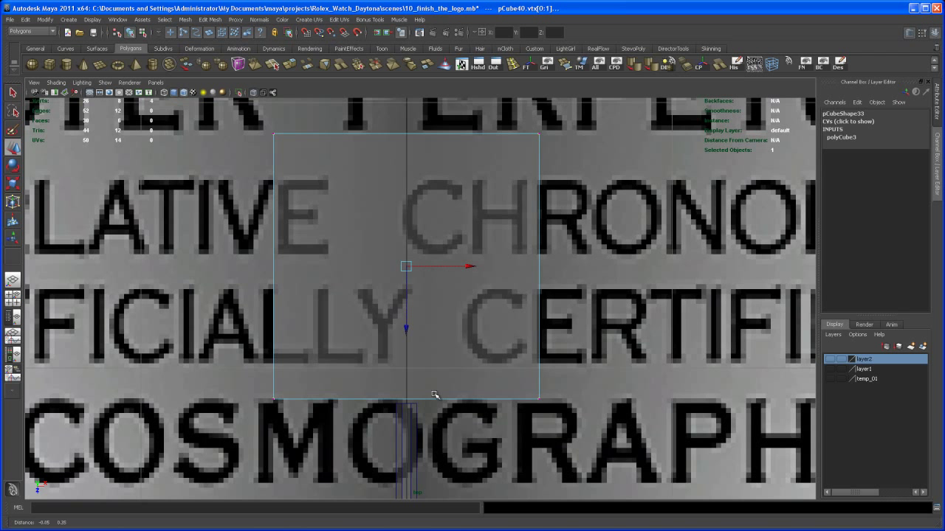
# - Split the head box's edge ring with 2 divisions and slide the loops onto the shaft's sides
pyautogui.rightClick(408, 365)
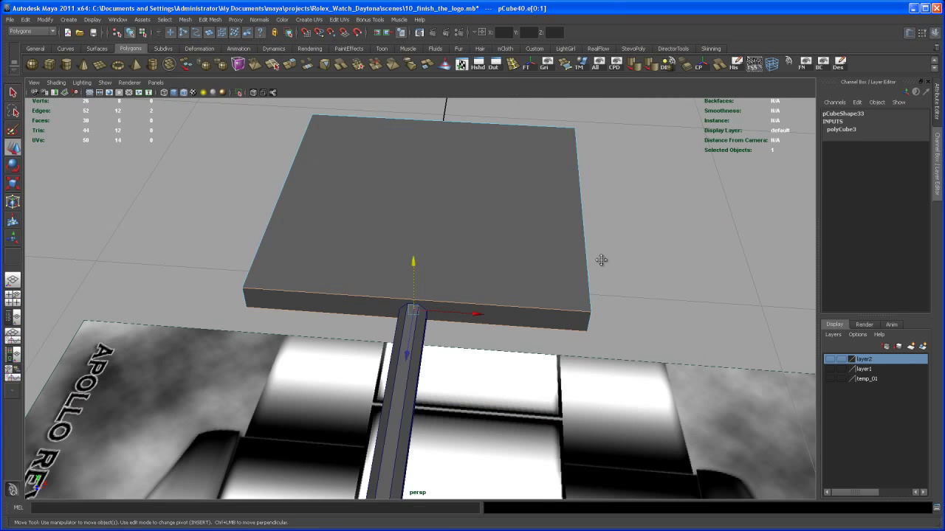
pyautogui.moveTo(601, 259); pyautogui.dragTo(539, 279)
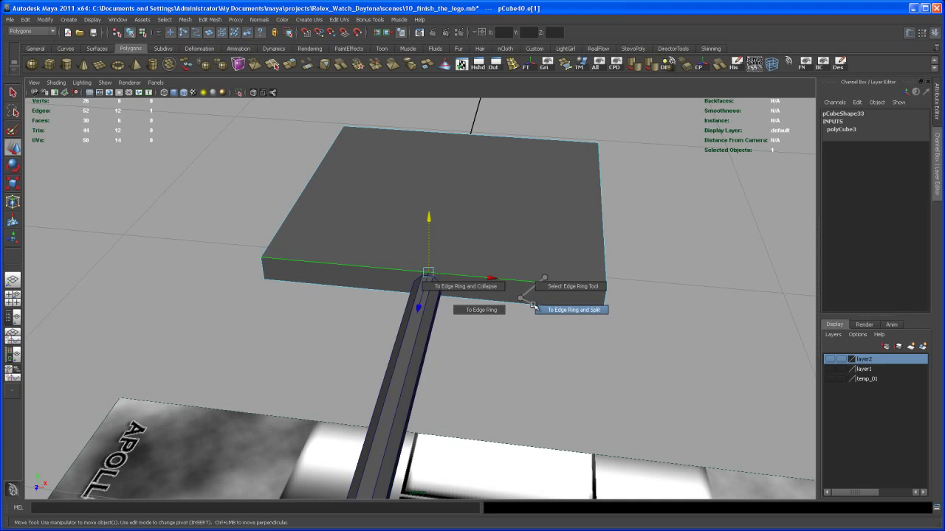
pyautogui.click(572, 310)
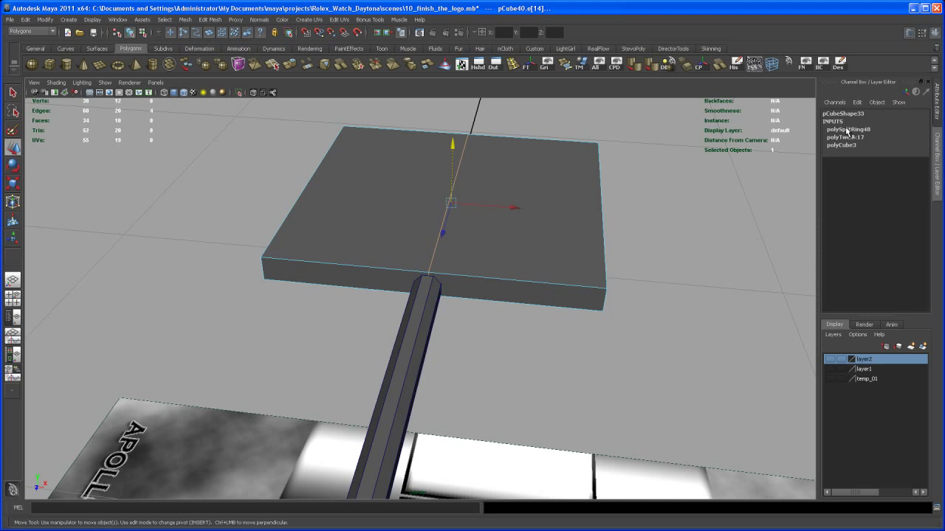
pyautogui.click(856, 129)
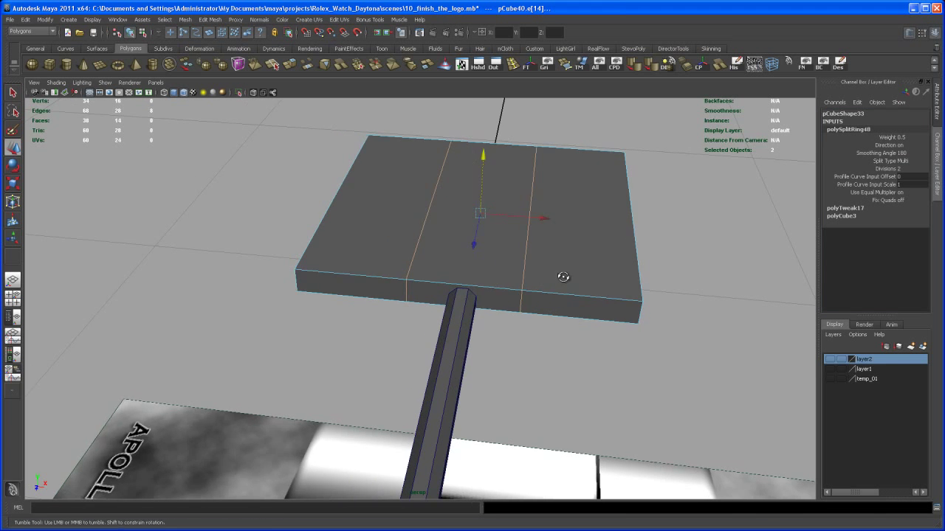
pyautogui.moveTo(563, 277); pyautogui.dragTo(546, 304)
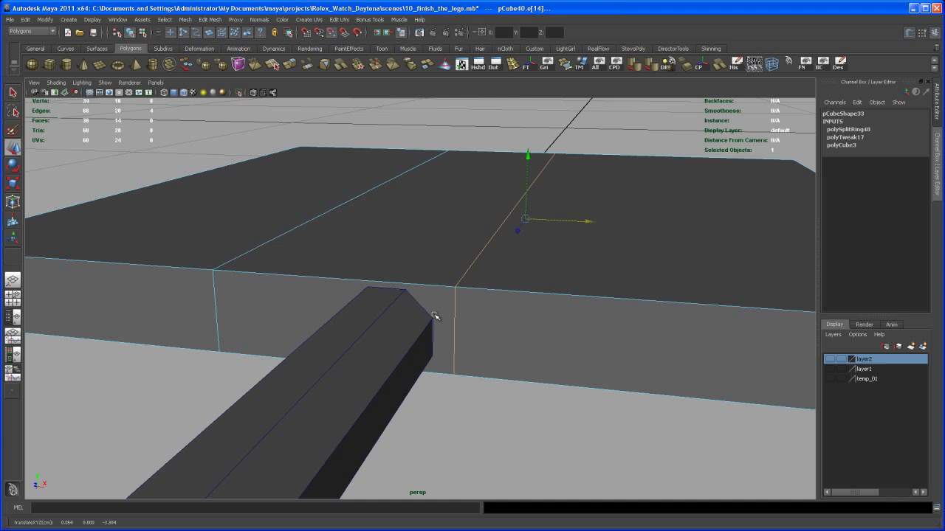
pyautogui.moveTo(434, 320)
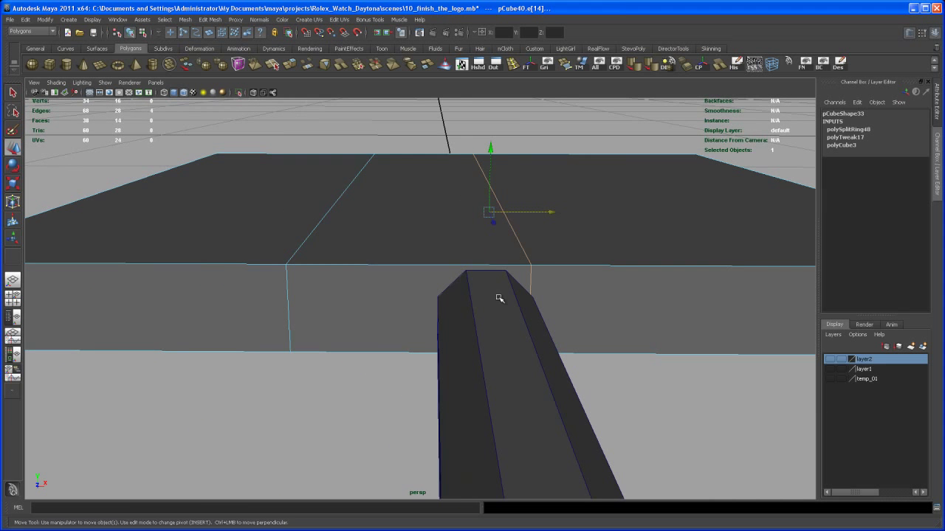
pyautogui.moveTo(500, 298); pyautogui.dragTo(370, 294)
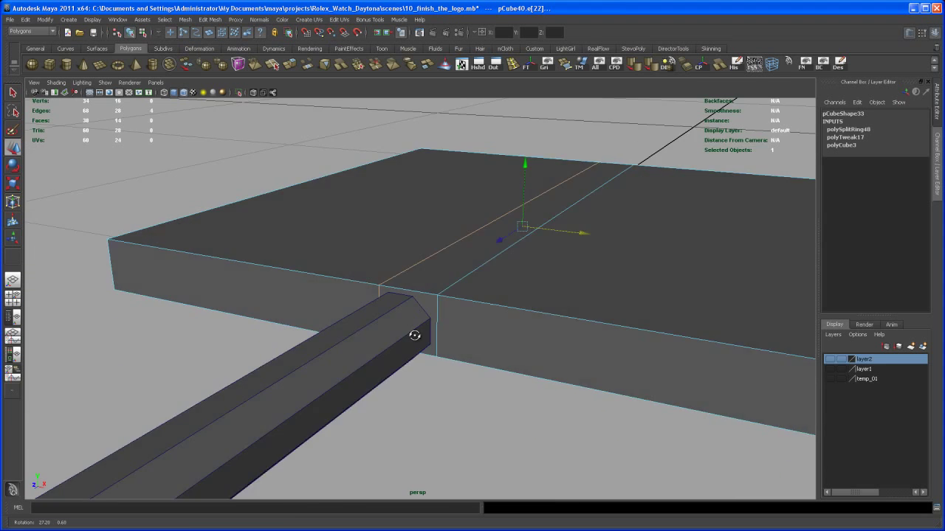
pyautogui.moveTo(415, 336); pyautogui.dragTo(500, 280)
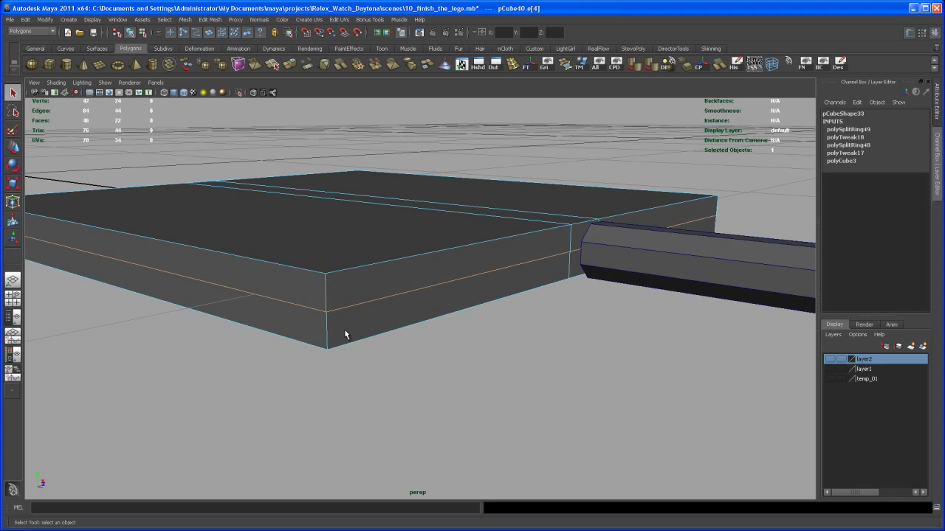
# - Split the head's vertical edge ring with 2 divisions, placing loops at the shaft's top and bottom
pyautogui.click(848, 130)
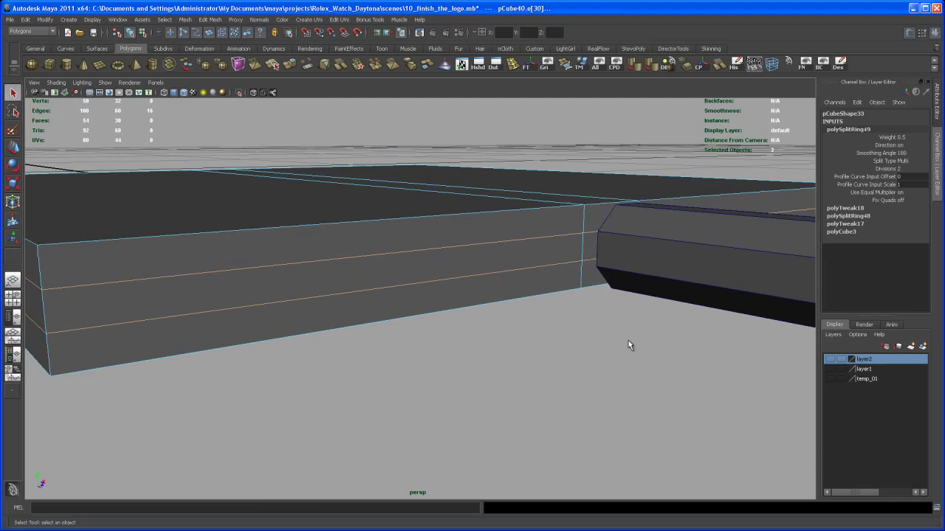
pyautogui.moveTo(629, 344); pyautogui.dragTo(551, 367)
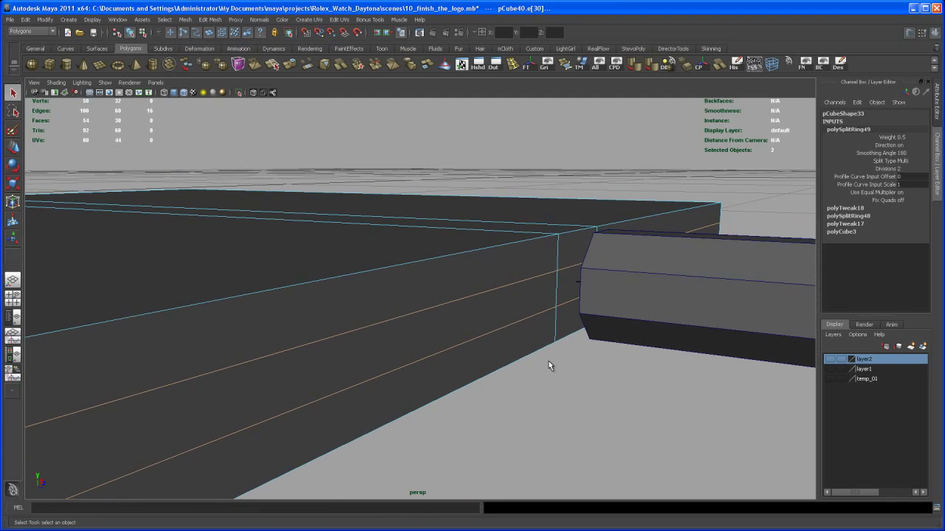
pyautogui.moveTo(550, 365); pyautogui.dragTo(520, 323)
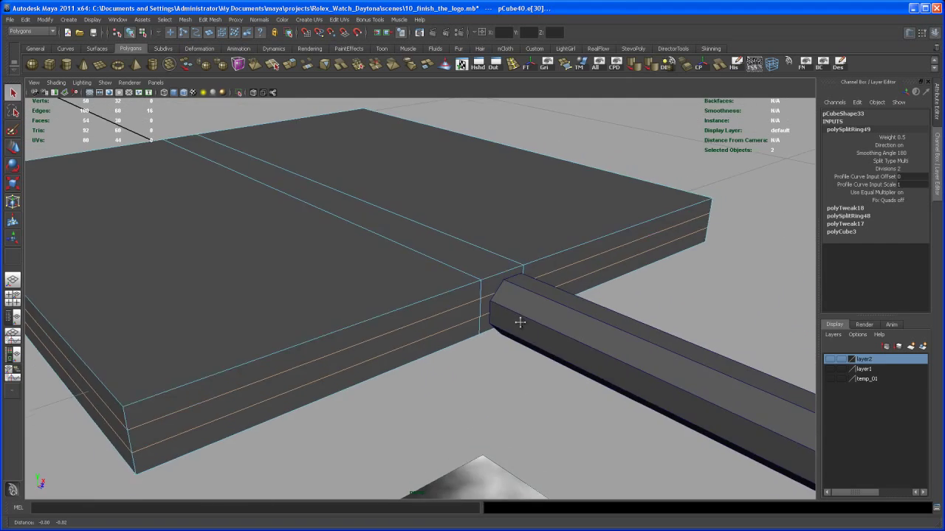
pyautogui.moveTo(520, 322); pyautogui.dragTo(518, 315)
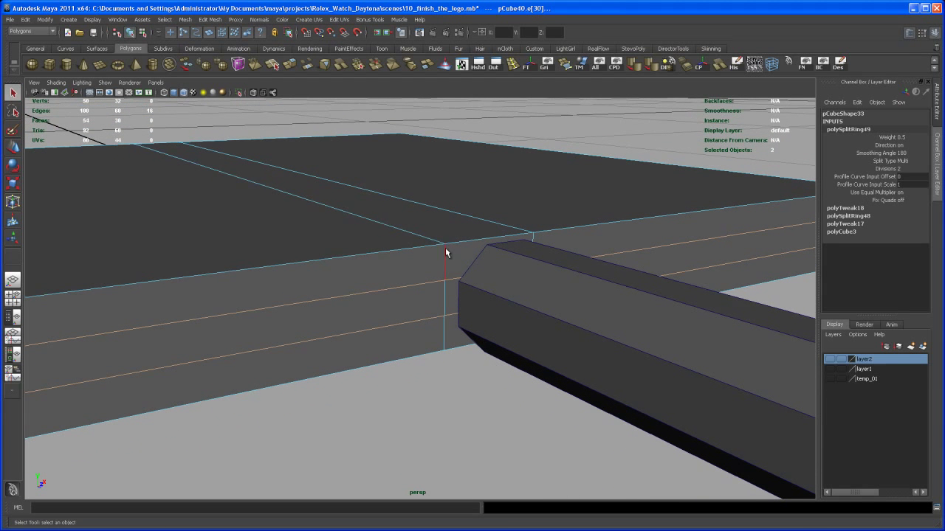
pyautogui.moveTo(456, 344)
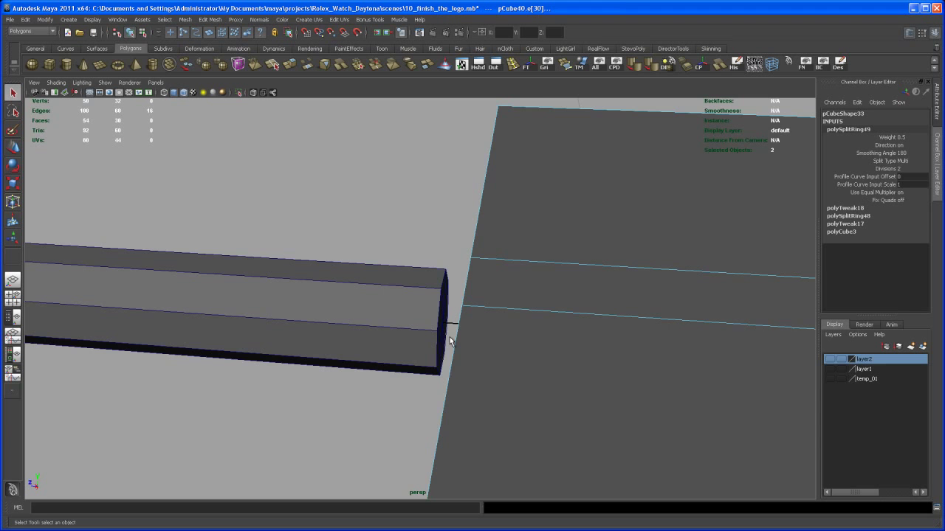
pyautogui.moveTo(451, 341); pyautogui.dragTo(470, 371)
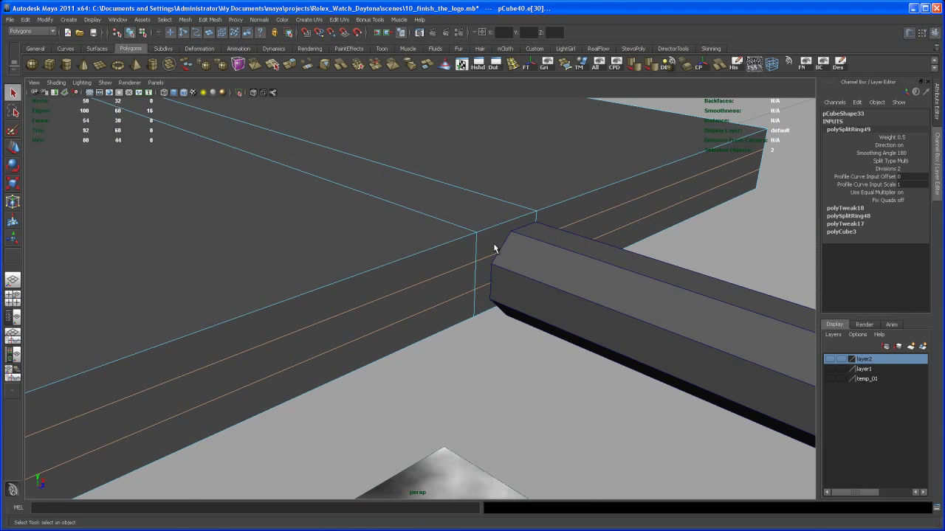
pyautogui.moveTo(491, 263)
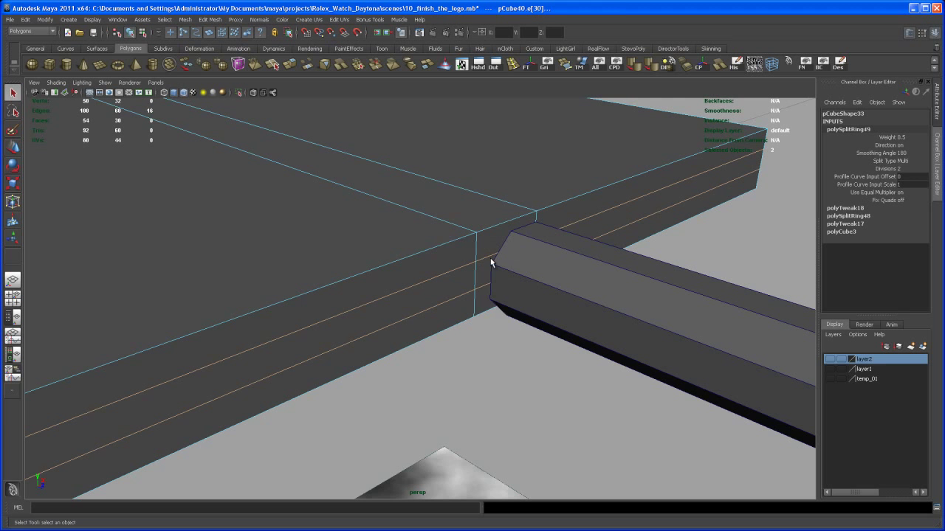
pyautogui.click(489, 266)
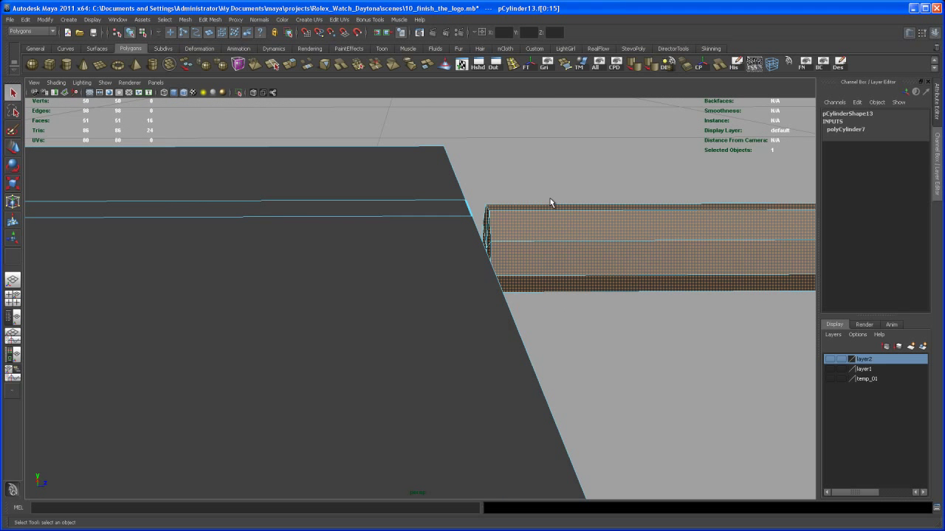
# - Inspect the shaft's open end and junction with the head, then switch to edge selection
pyautogui.moveTo(550, 203); pyautogui.dragTo(513, 288)
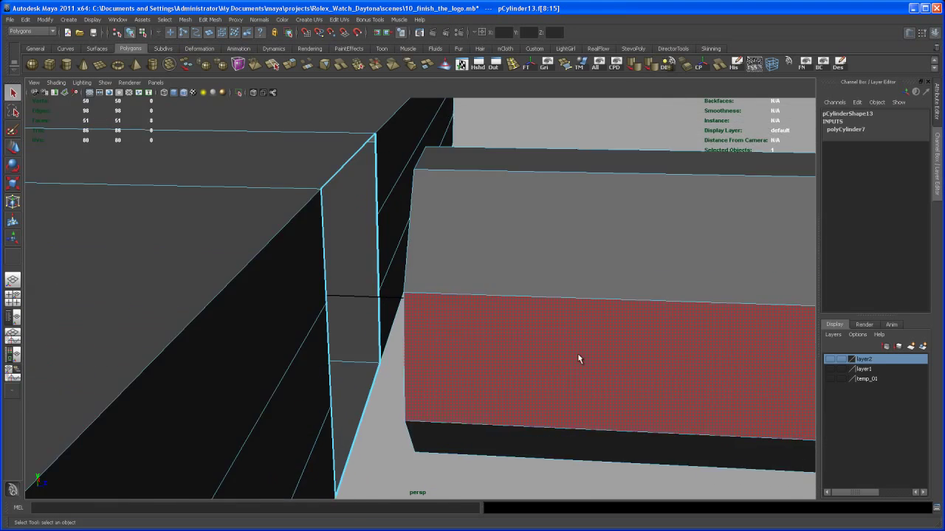
pyautogui.moveTo(579, 358); pyautogui.dragTo(615, 417)
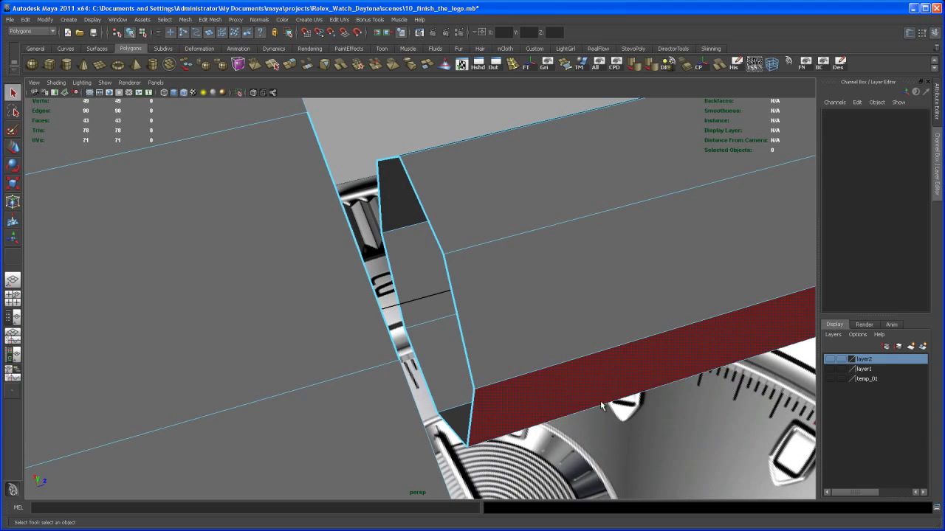
pyautogui.moveTo(597, 406); pyautogui.dragTo(428, 332)
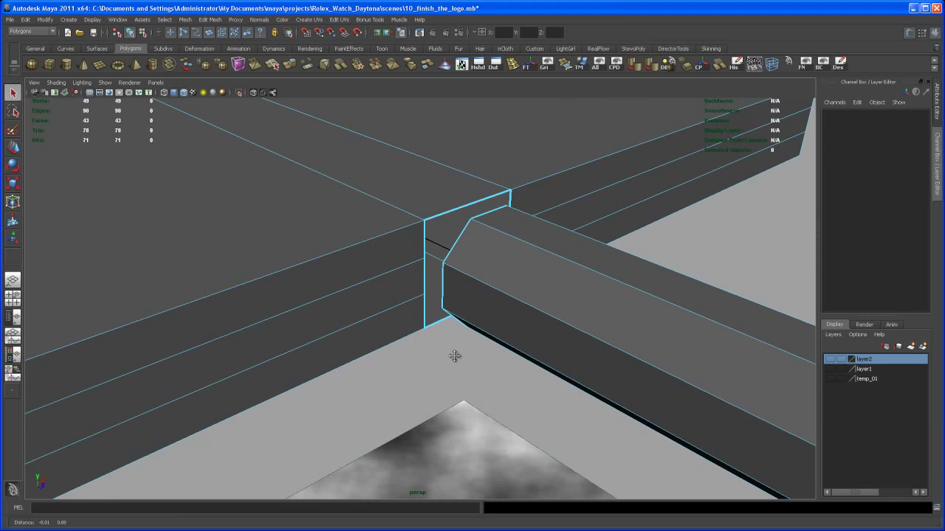
pyautogui.moveTo(454, 356); pyautogui.dragTo(476, 304)
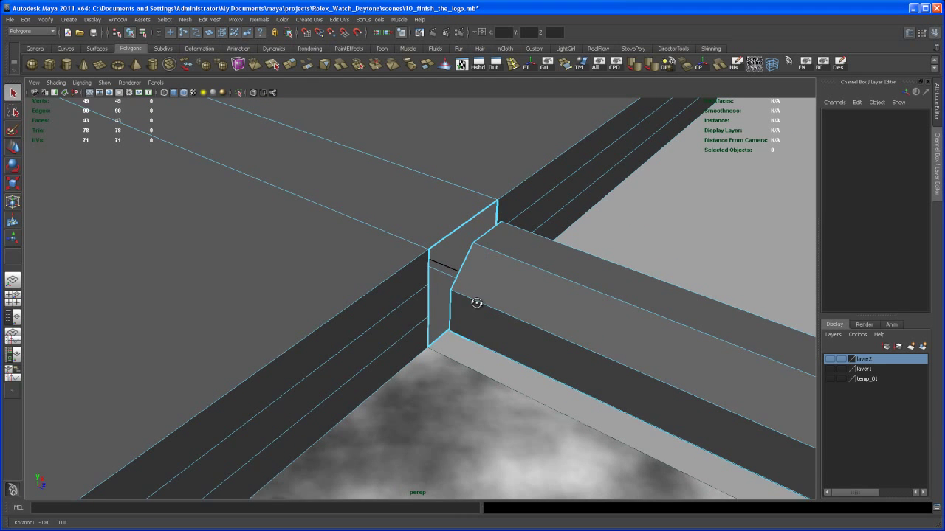
pyautogui.rightClick(477, 303)
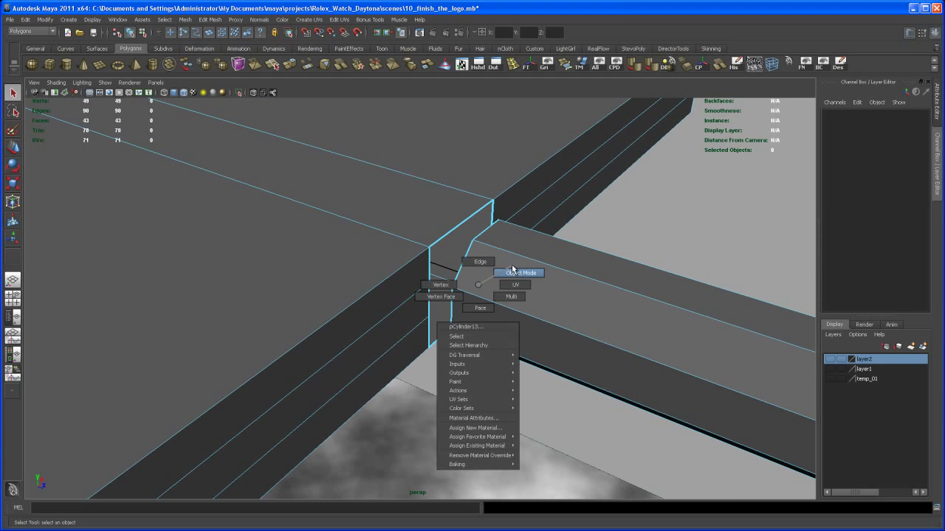
pyautogui.click(518, 273)
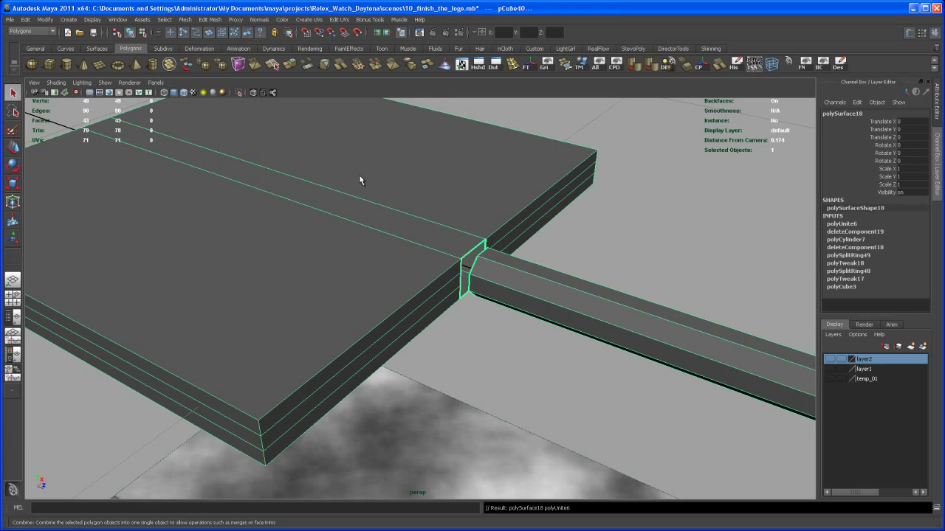
pyautogui.rightClick(456, 321)
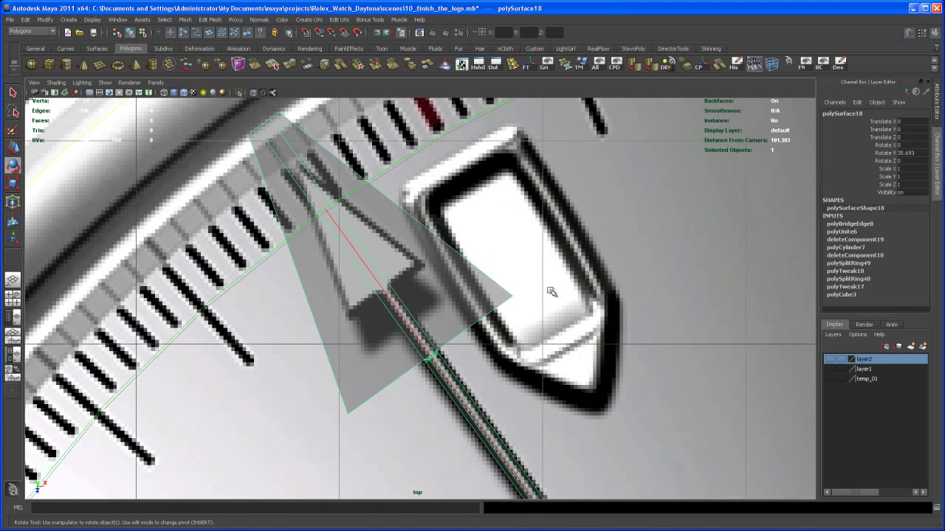
pyautogui.moveTo(402, 161)
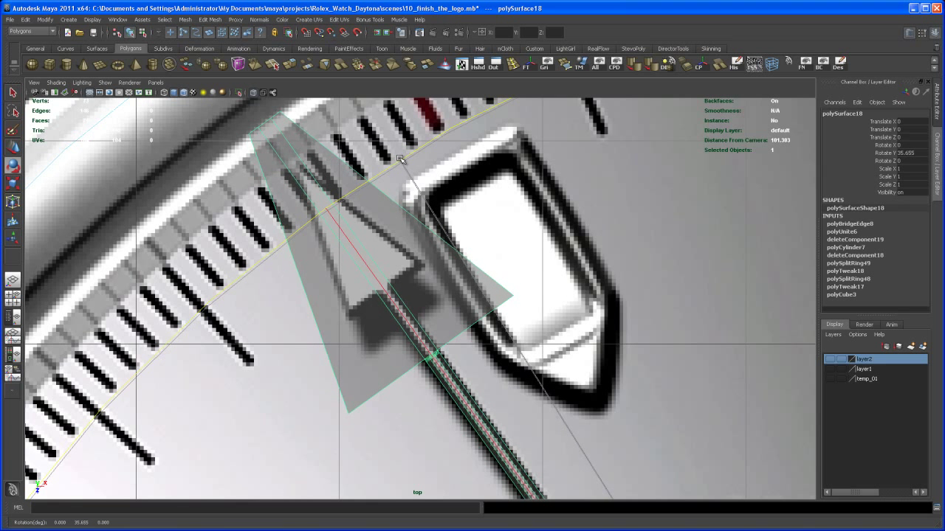
# - Fine-tune the hand's rotation to about 35.6° to match the dial's seconds hand
pyautogui.moveTo(402, 159); pyautogui.dragTo(403, 161)
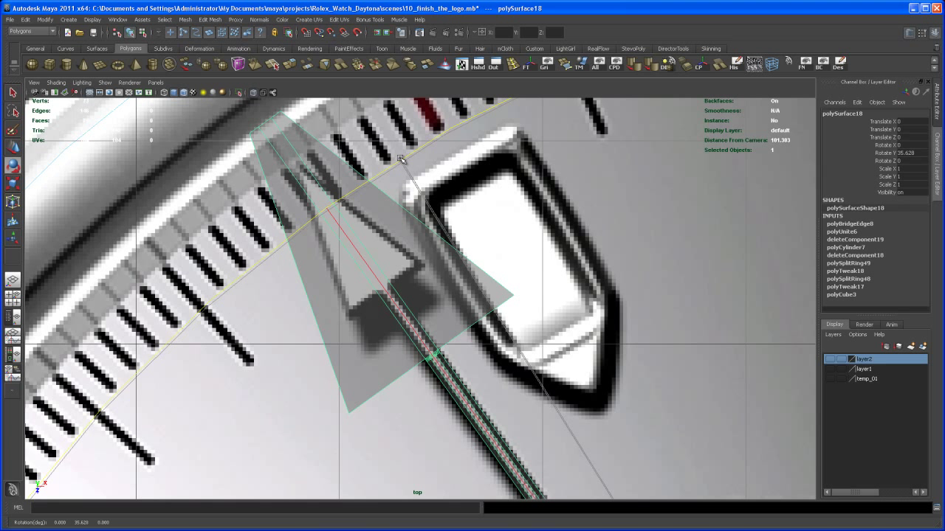
pyautogui.moveTo(432, 153)
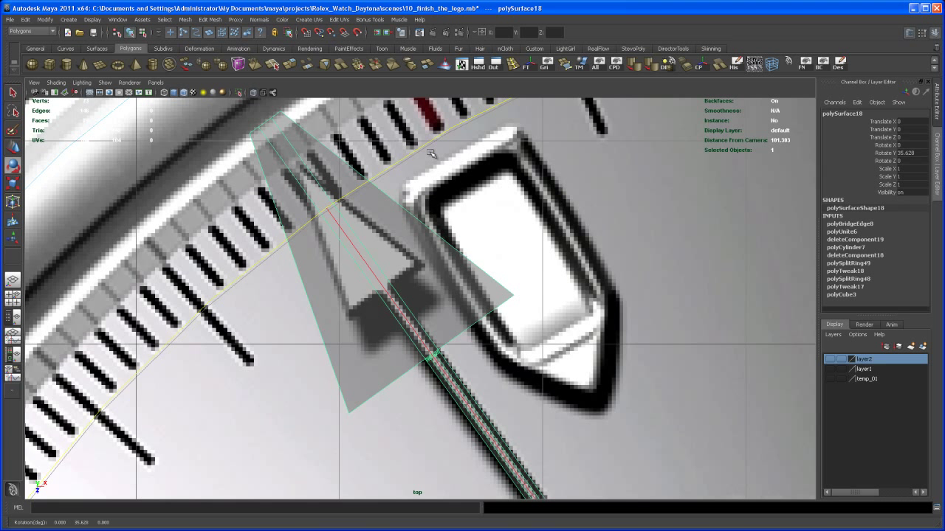
pyautogui.moveTo(377, 166)
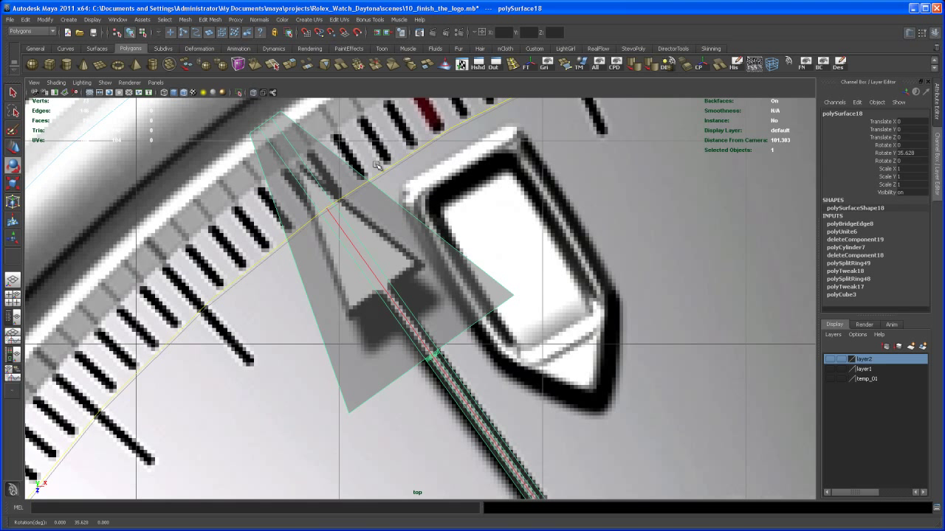
pyautogui.rightClick(430, 314)
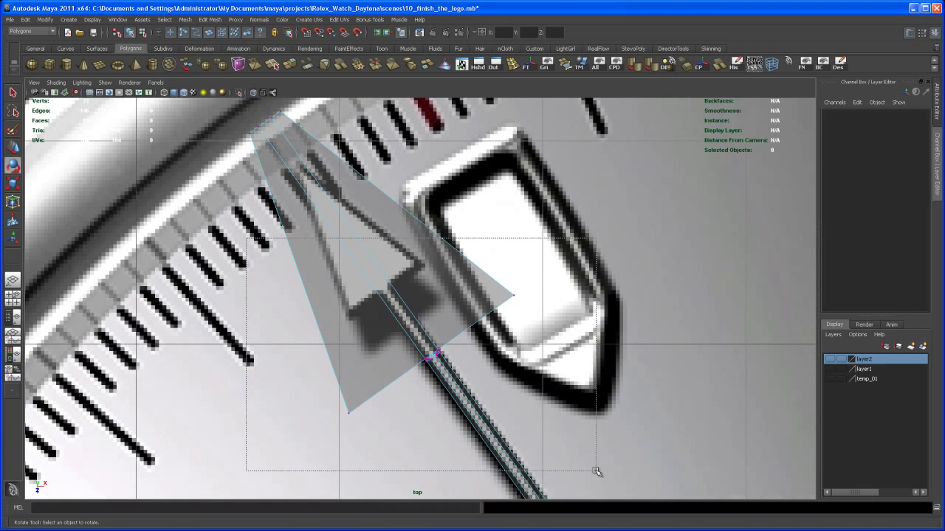
# - Move the joint vertices and taper the head's rear into a pointed arrowhead matching the reference
pyautogui.click(434, 358)
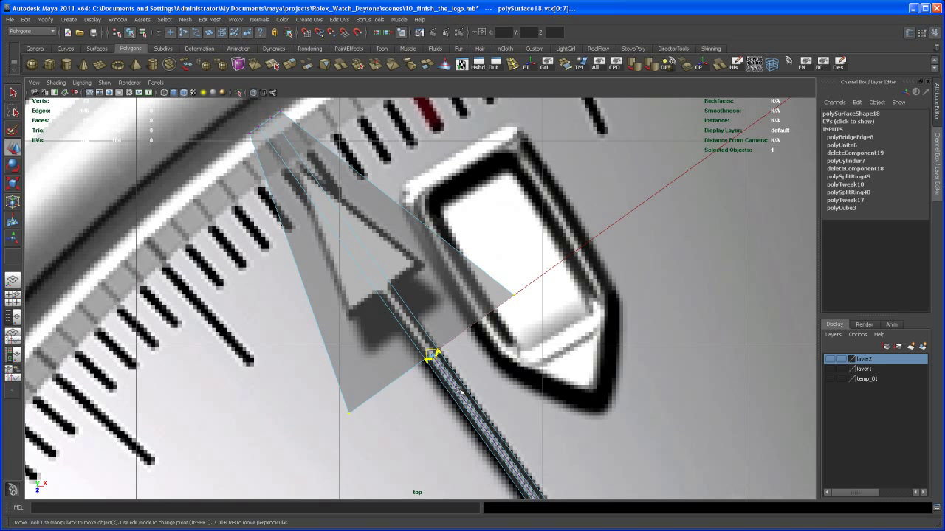
pyautogui.moveTo(433, 353); pyautogui.dragTo(412, 319)
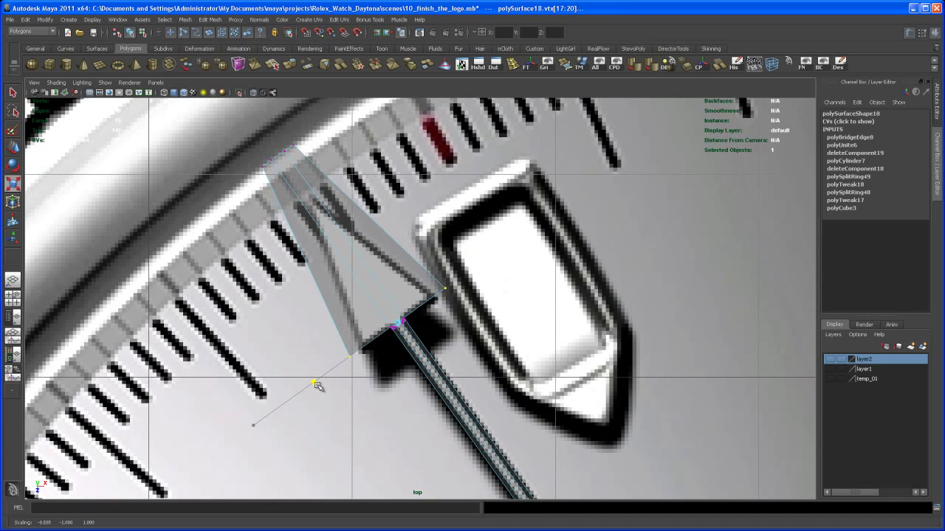
pyautogui.moveTo(316, 384); pyautogui.dragTo(333, 371)
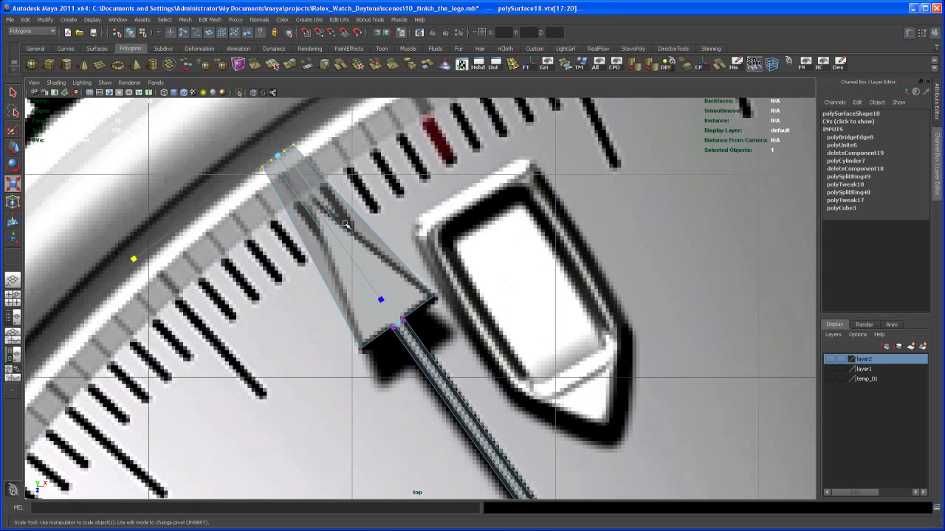
pyautogui.moveTo(380, 299); pyautogui.dragTo(387, 294)
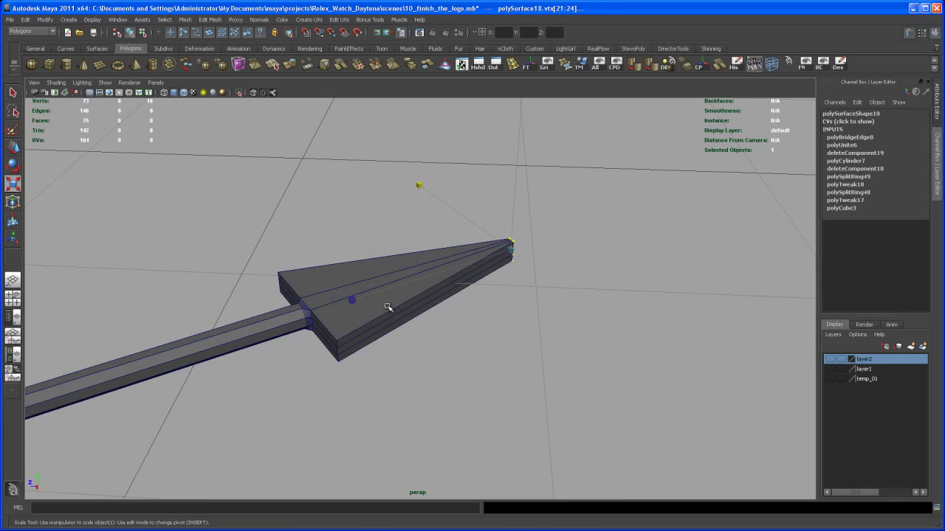
pyautogui.press('3')
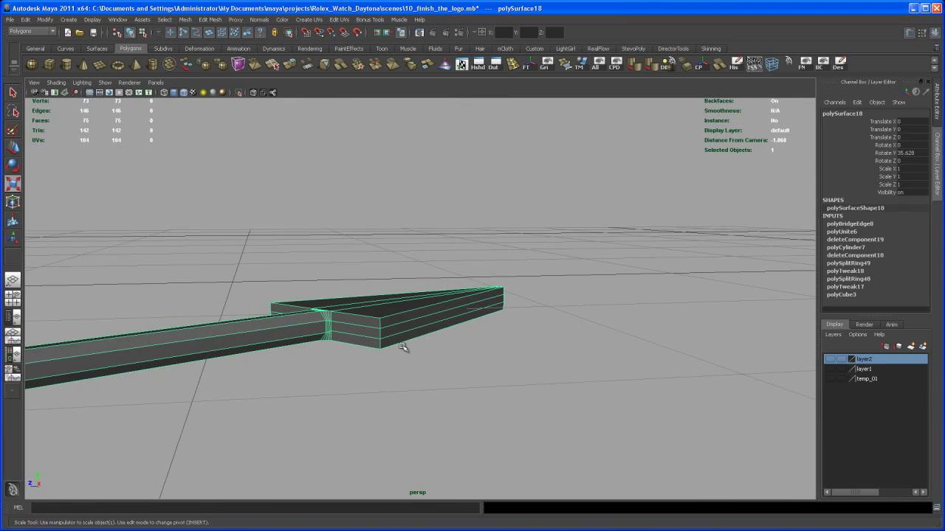
pyautogui.moveTo(406, 347); pyautogui.dragTo(452, 355)
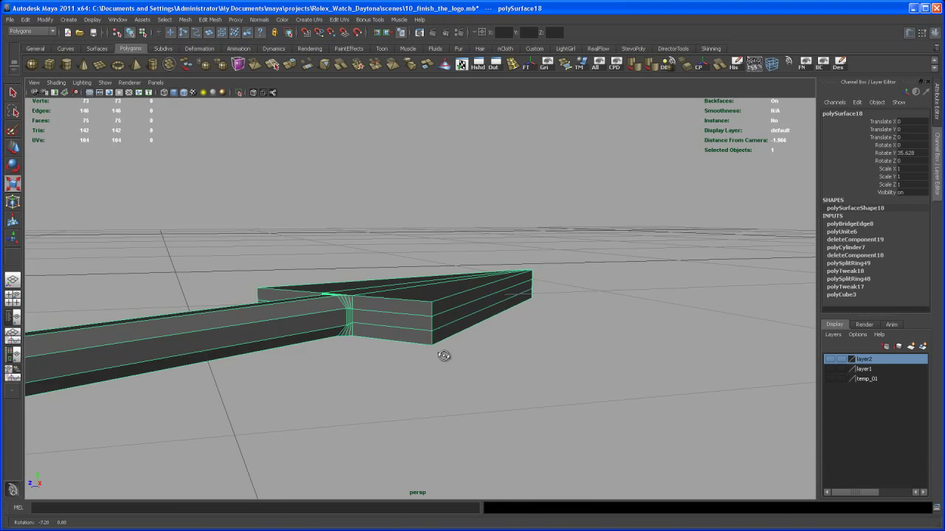
pyautogui.moveTo(443, 356); pyautogui.dragTo(461, 373)
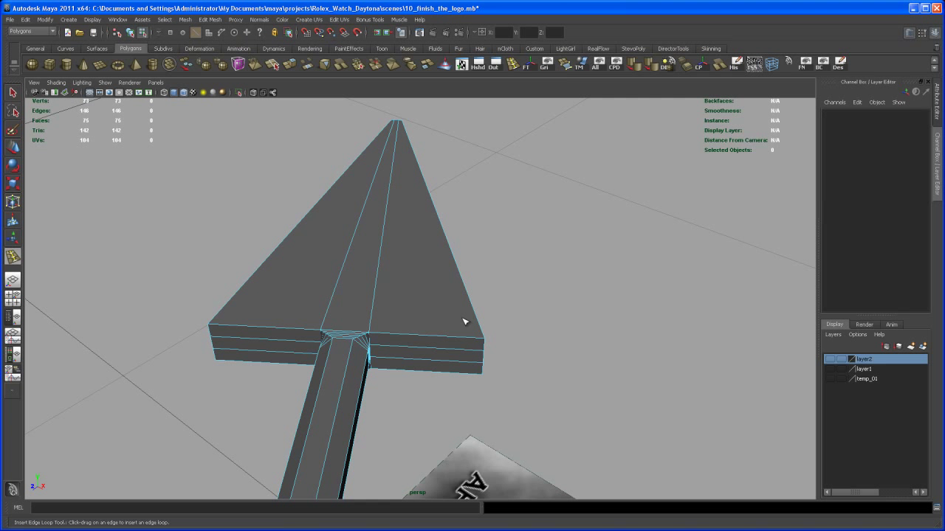
# - Insert an edge loop near the head's outer edge and preview the hand smoothed
pyautogui.click(472, 345)
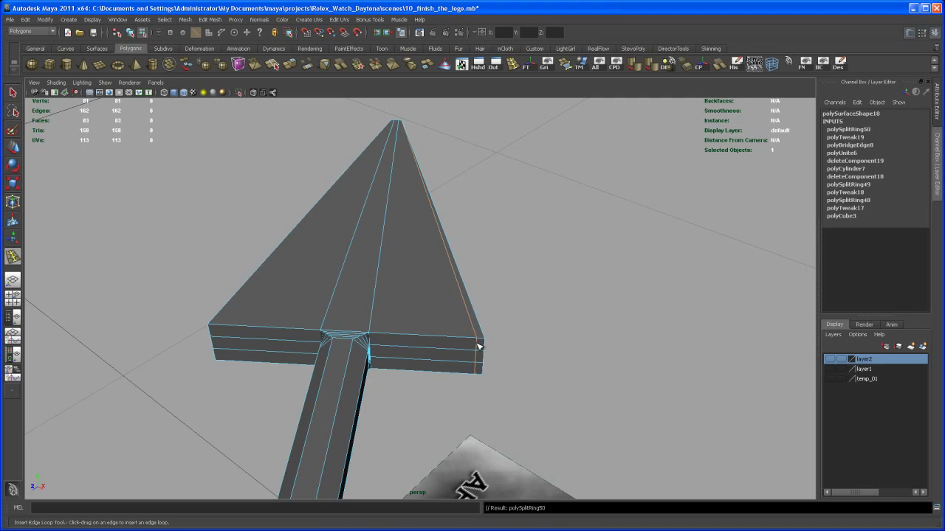
pyautogui.press('3')
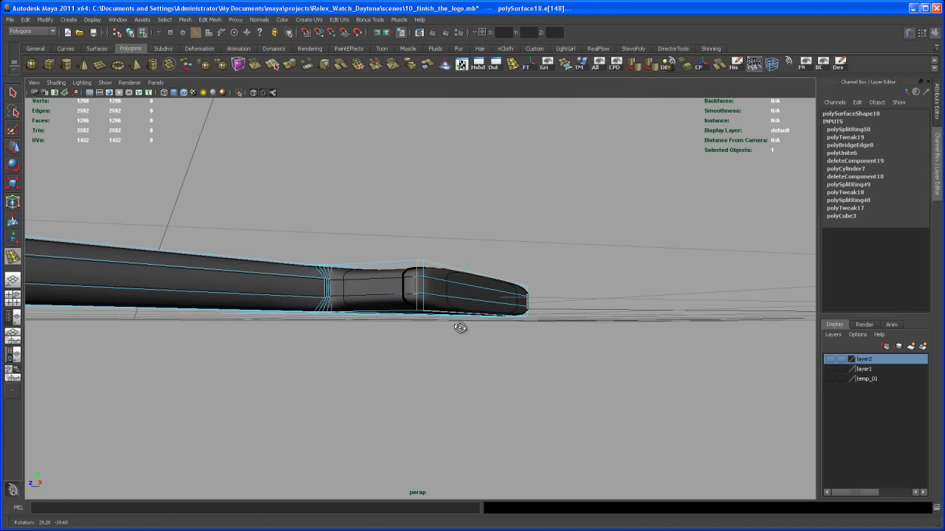
pyautogui.moveTo(460, 328); pyautogui.dragTo(441, 337)
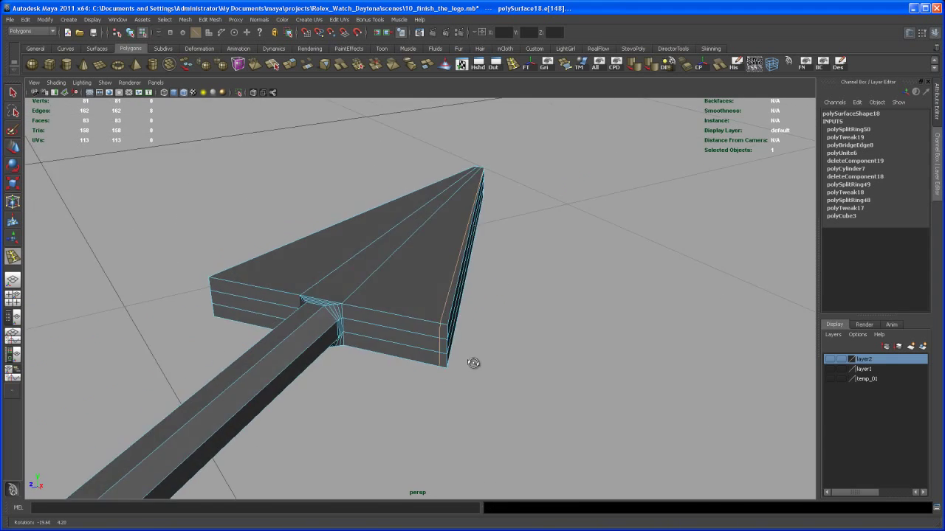
pyautogui.moveTo(473, 362); pyautogui.dragTo(515, 347)
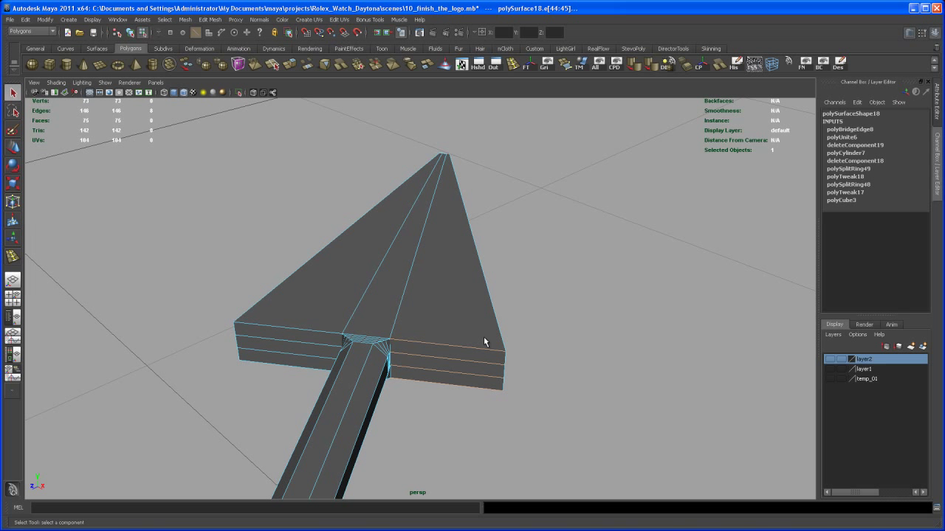
# - Select the new loop's vertices and scale them outward toward the head's edges
pyautogui.click(472, 346)
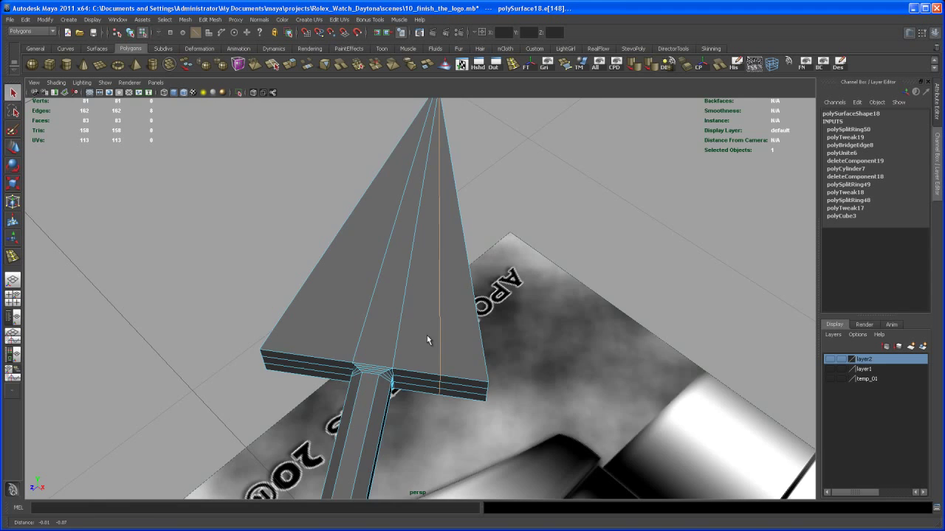
pyautogui.rightClick(428, 340)
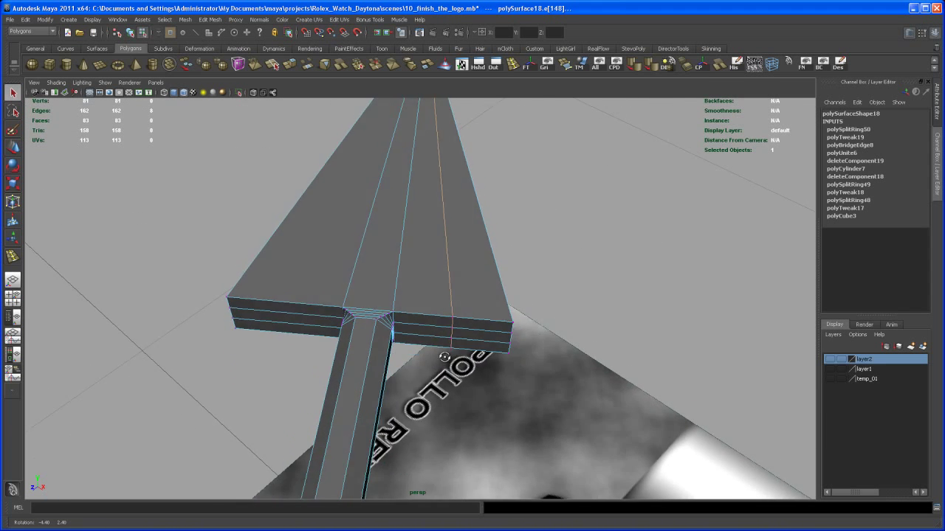
pyautogui.rightClick(417, 328)
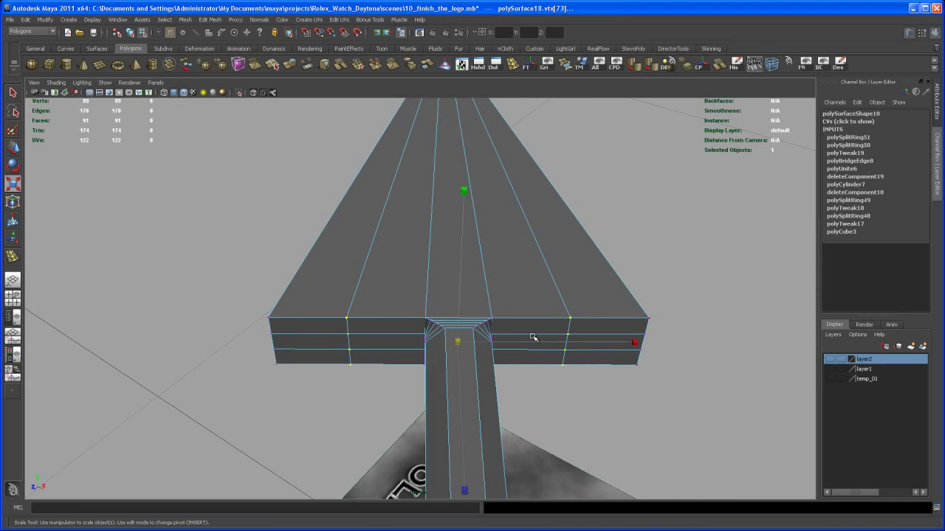
pyautogui.moveTo(633, 342); pyautogui.dragTo(730, 338)
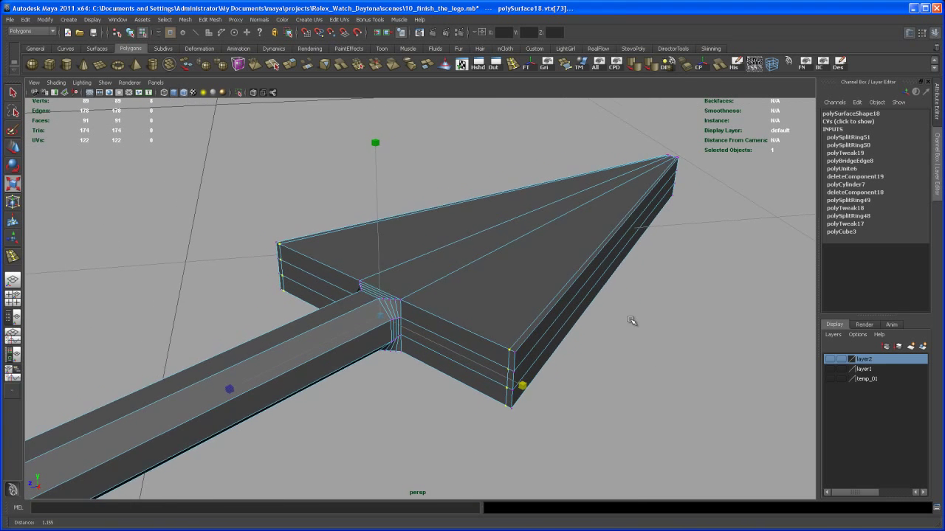
pyautogui.press('3')
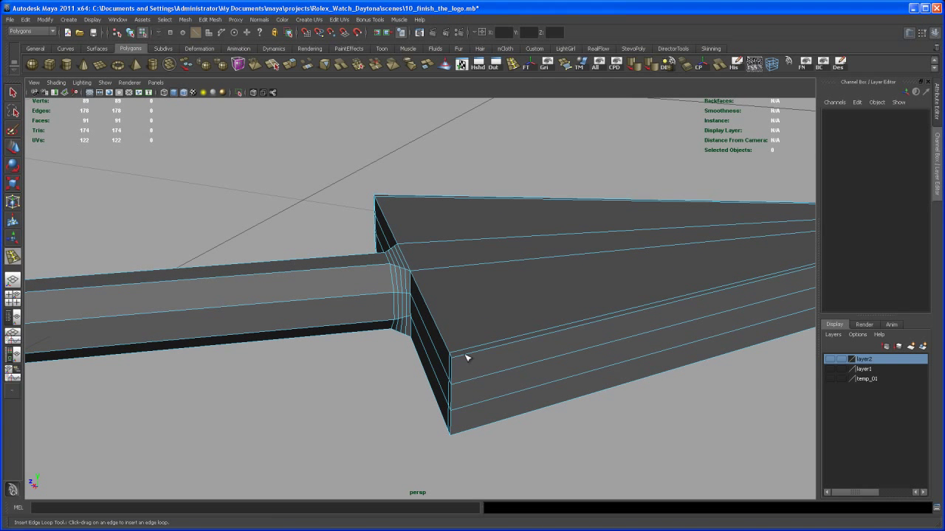
# - Insert an edge loop near the head's back edge and orbit the smoothed preview
pyautogui.click(458, 358)
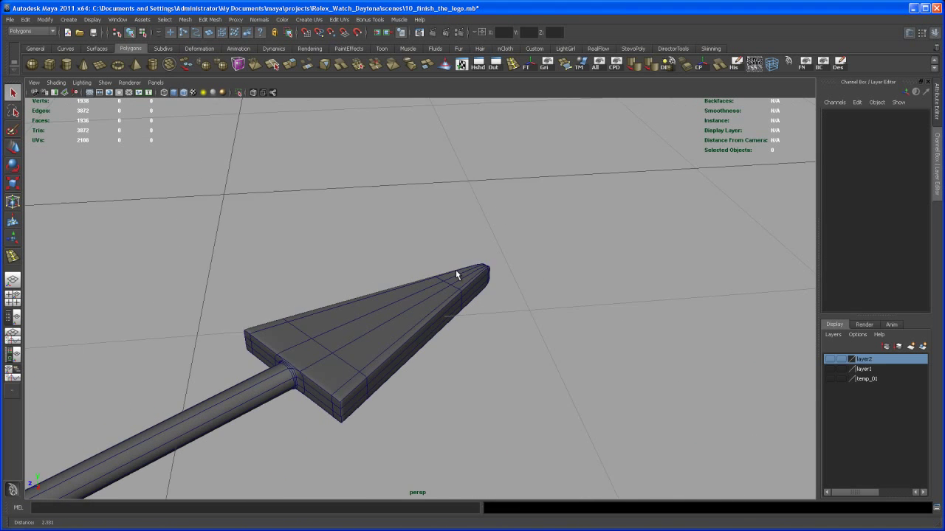
pyautogui.moveTo(456, 275); pyautogui.dragTo(569, 328)
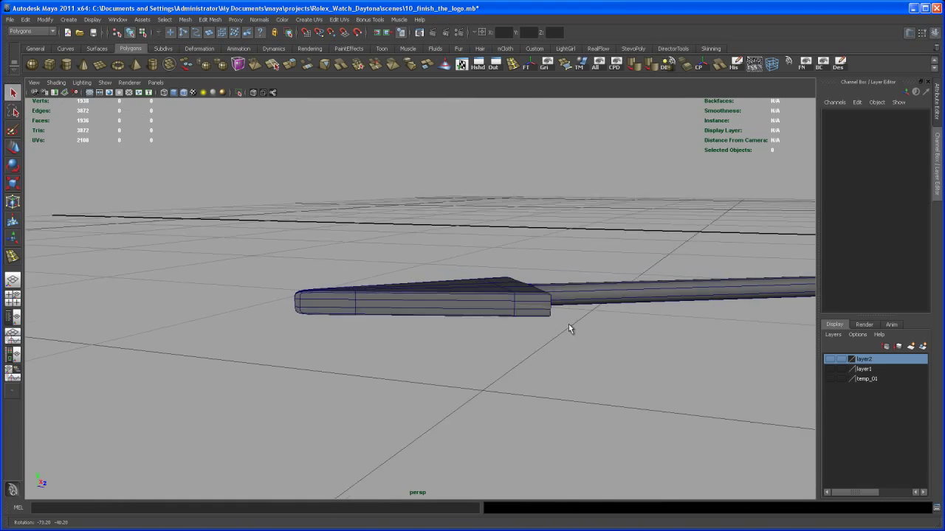
pyautogui.moveTo(568, 329); pyautogui.dragTo(487, 339)
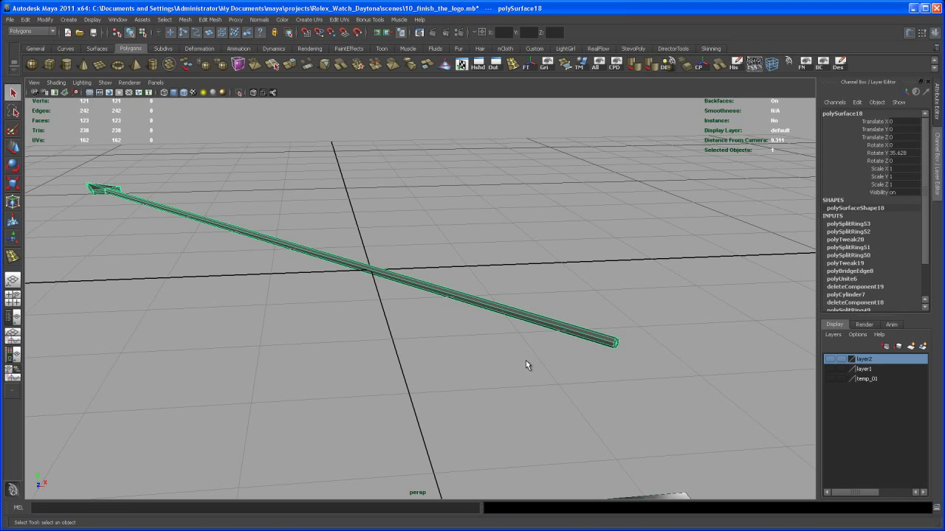
pyautogui.moveTo(529, 370)
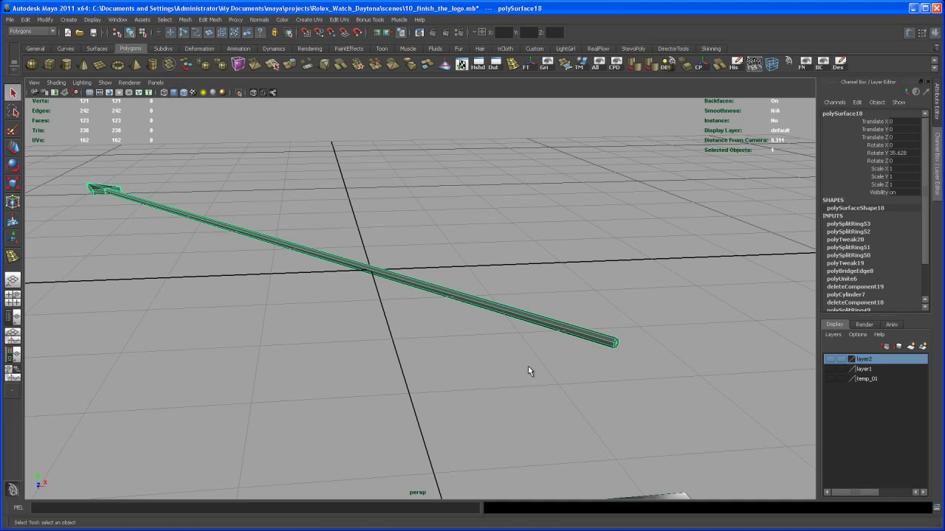
pyautogui.moveTo(549, 354)
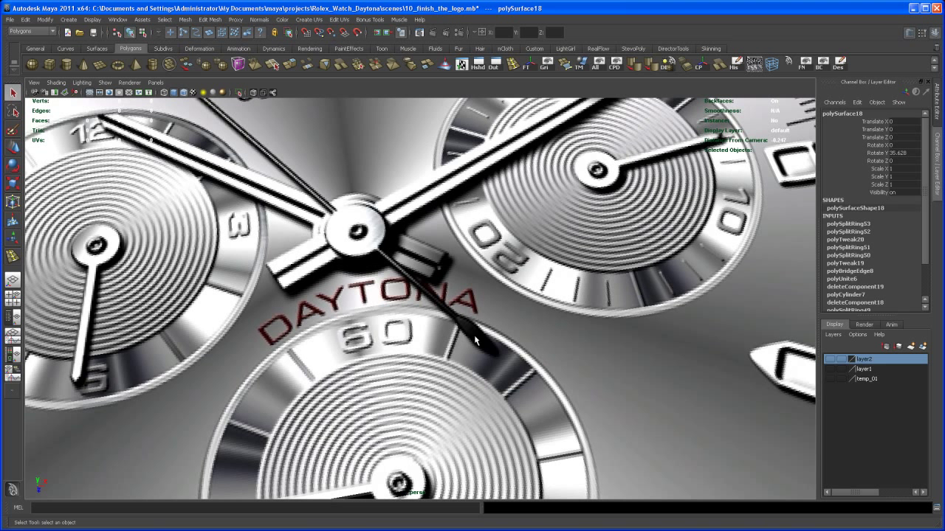
pyautogui.moveTo(464, 332)
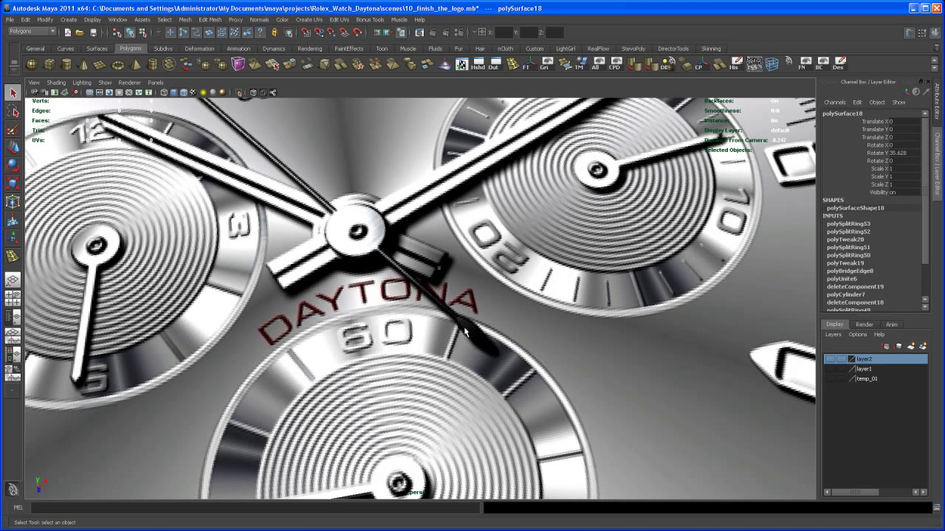
pyautogui.moveTo(497, 360)
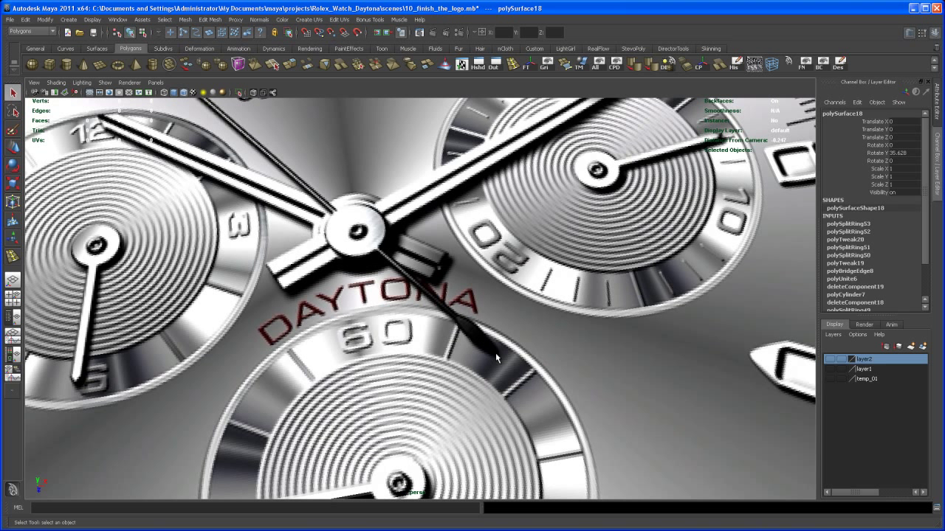
pyautogui.moveTo(452, 319)
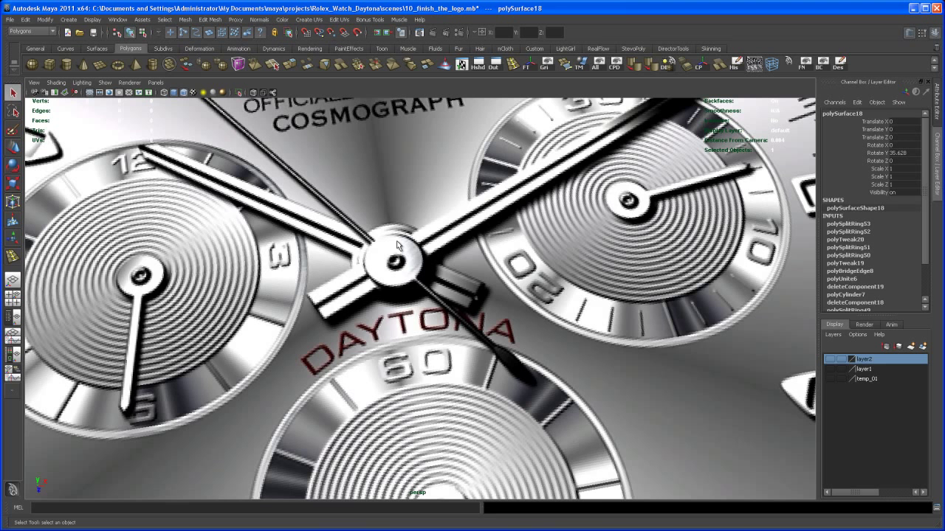
pyautogui.moveTo(377, 249)
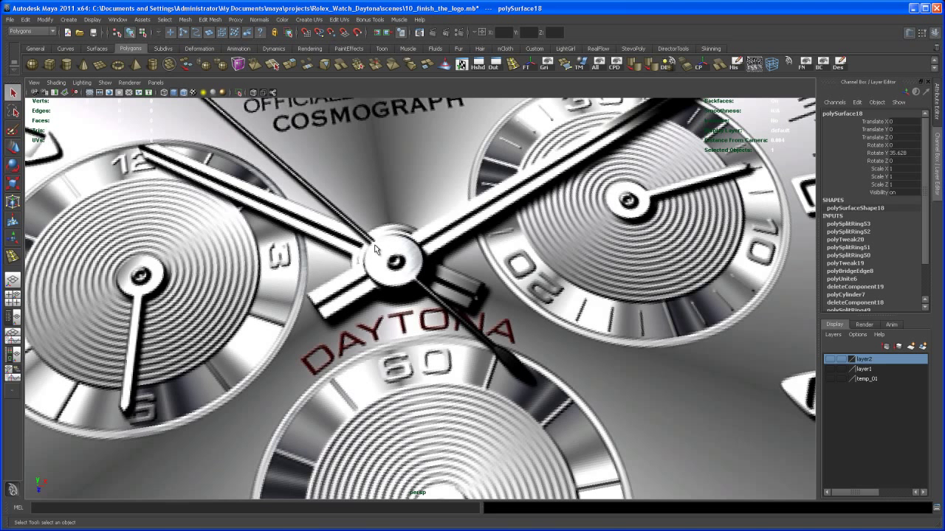